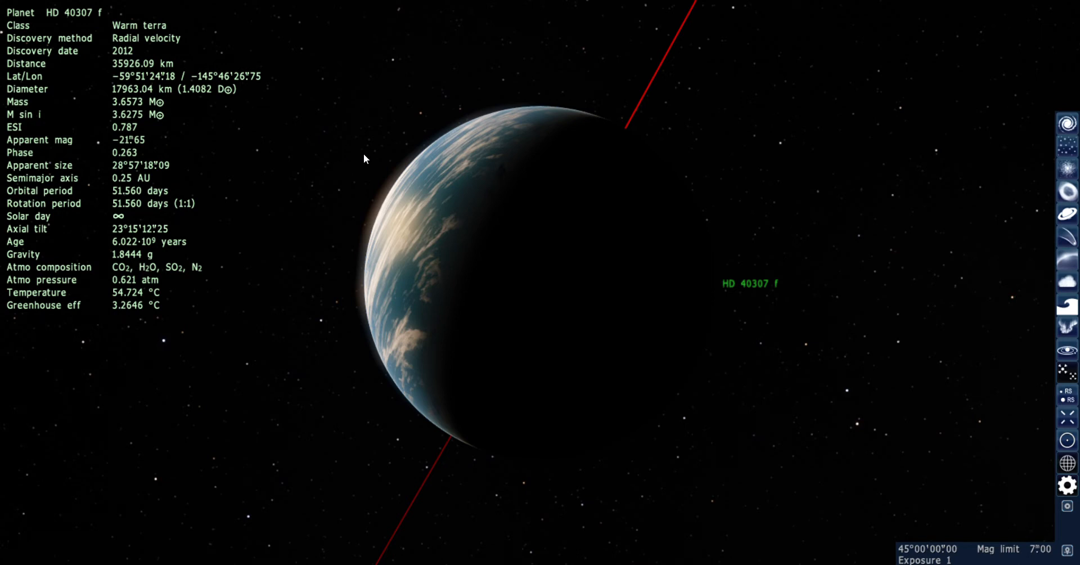
{"action": "mouse_move", "coordinate": [425, 168]}
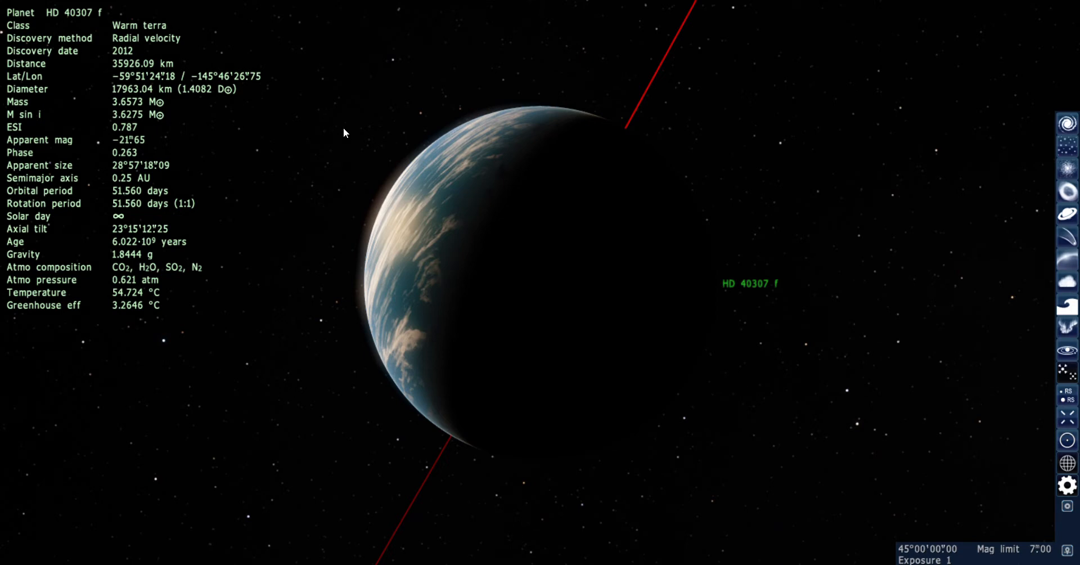
{"action": "mouse_move", "coordinate": [352, 153]}
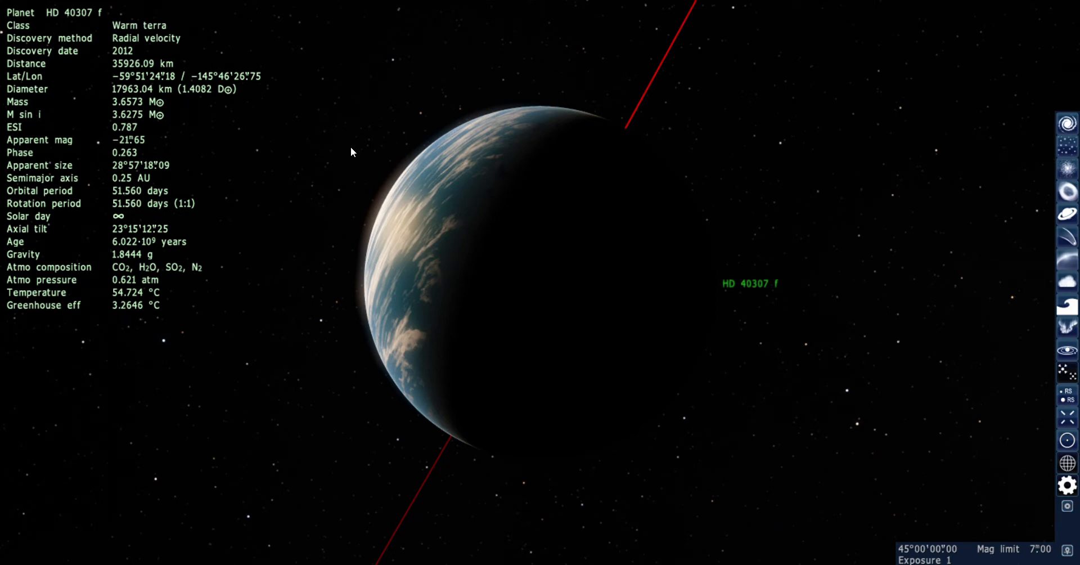
{"action": "mouse_move", "coordinate": [358, 153]}
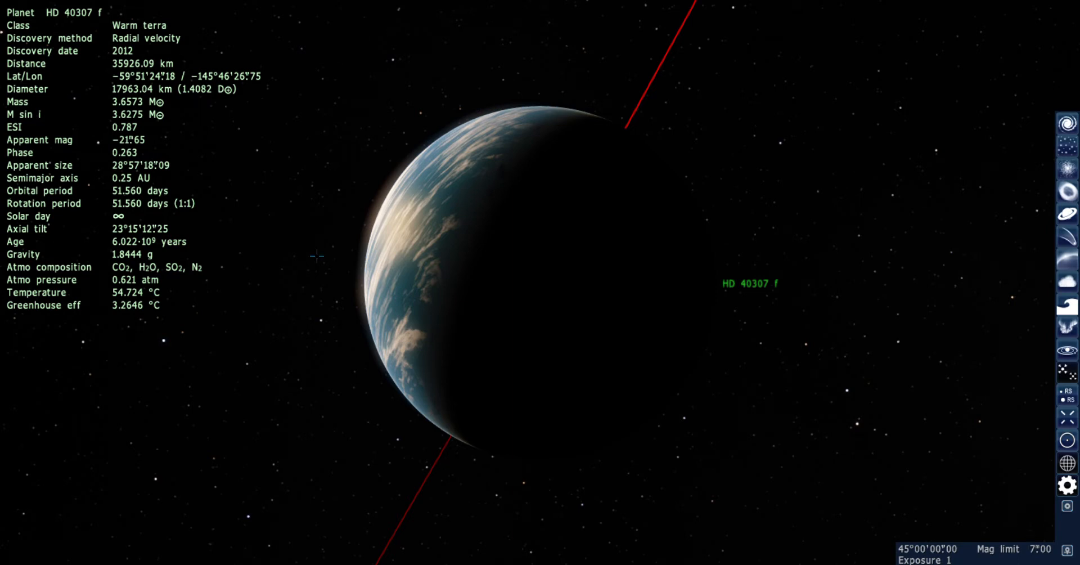
{"action": "mouse_move", "coordinate": [221, 253]}
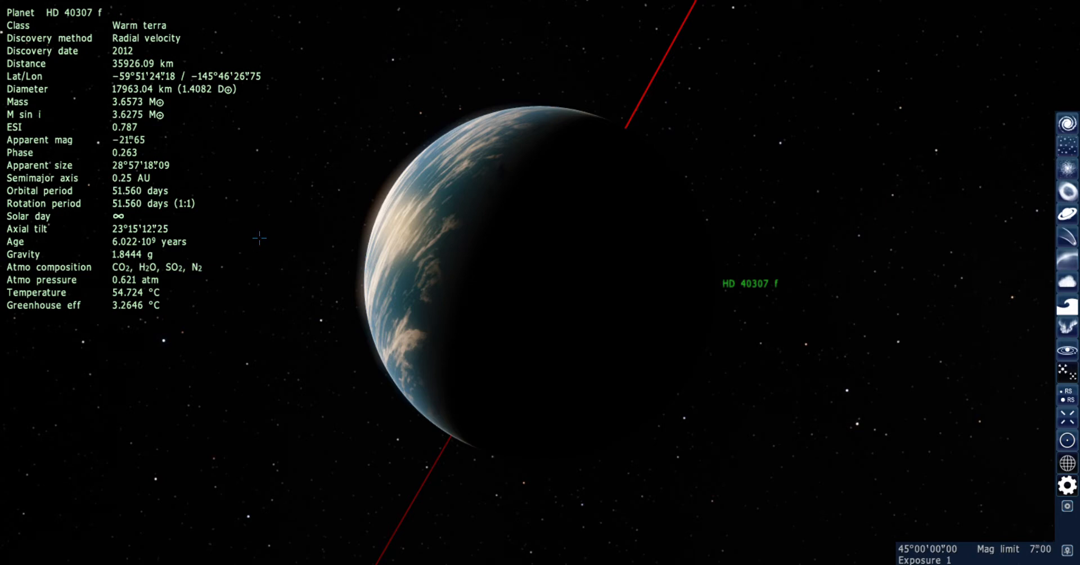
{"action": "mouse_move", "coordinate": [285, 233]}
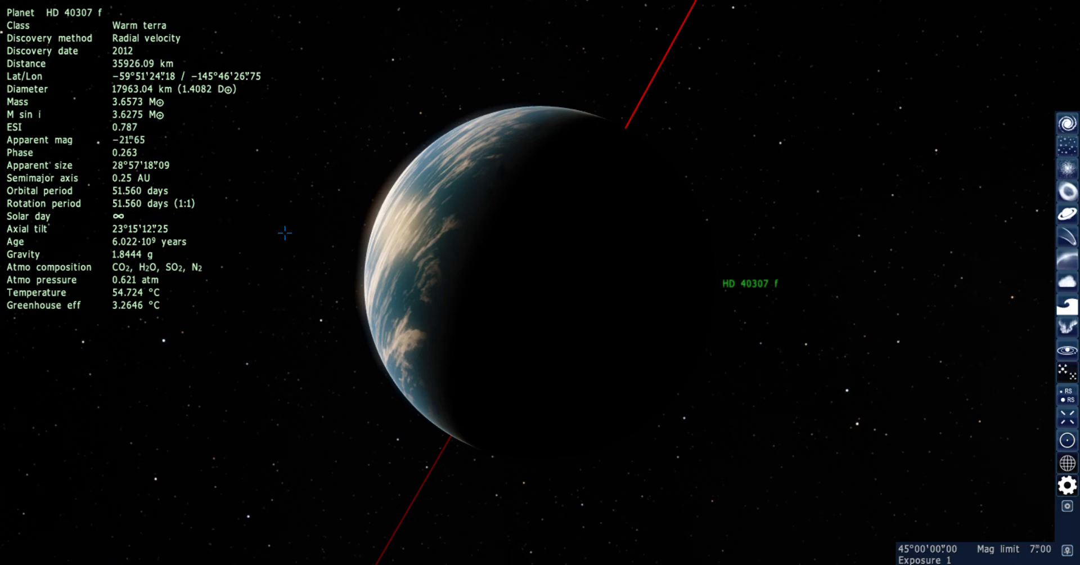
{"action": "mouse_move", "coordinate": [307, 230]}
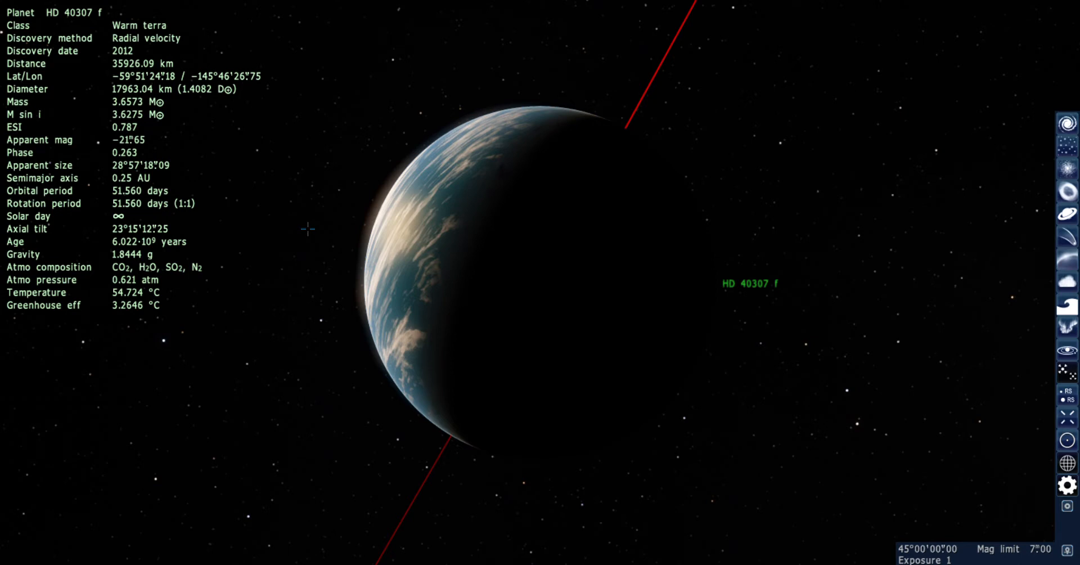
{"action": "mouse_move", "coordinate": [319, 229]}
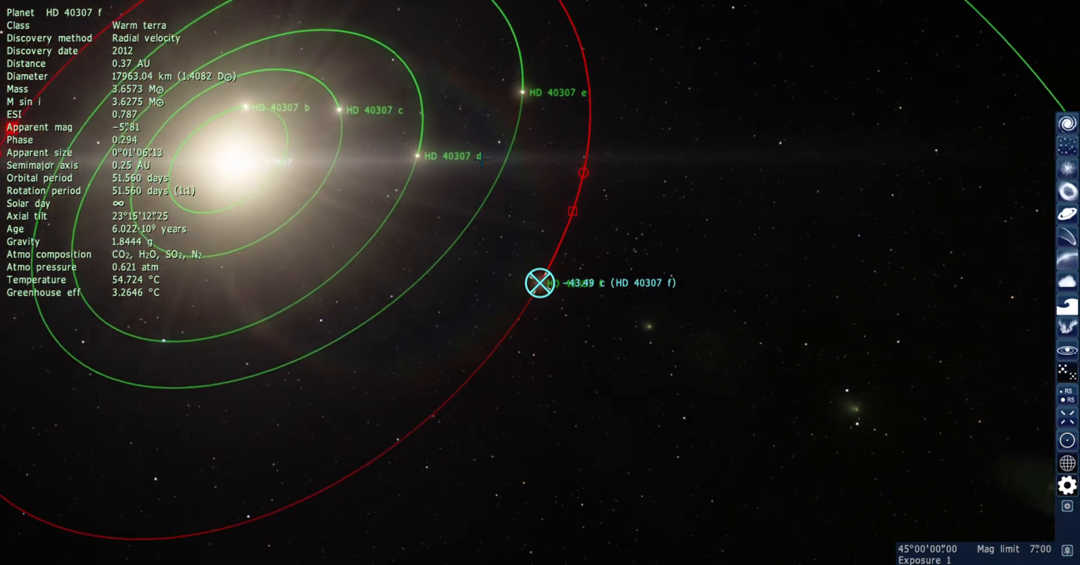
Step: Fly to hot desert planet HD 40307 e, then pull back to about 0.27 AU showing the inner orbits
{"action": "left_click", "coordinate": [523, 100]}
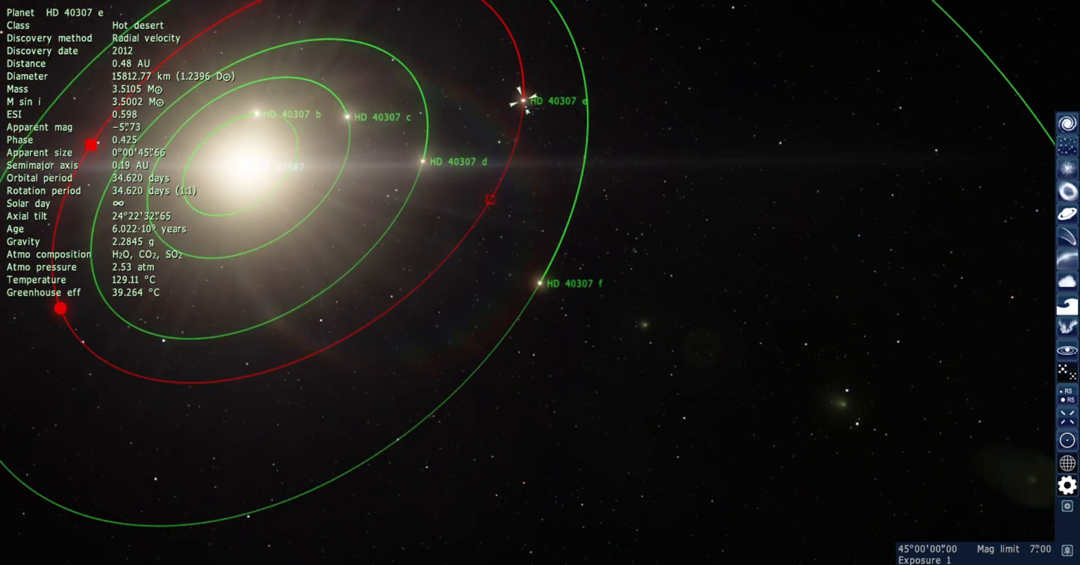
{"action": "right_click", "coordinate": [520, 100]}
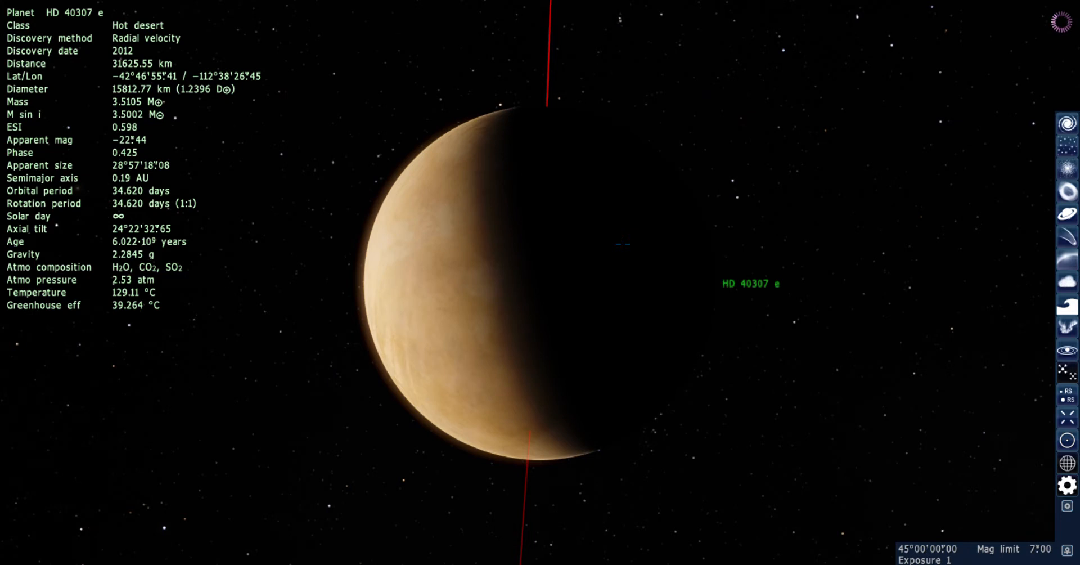
{"action": "mouse_move", "coordinate": [536, 262]}
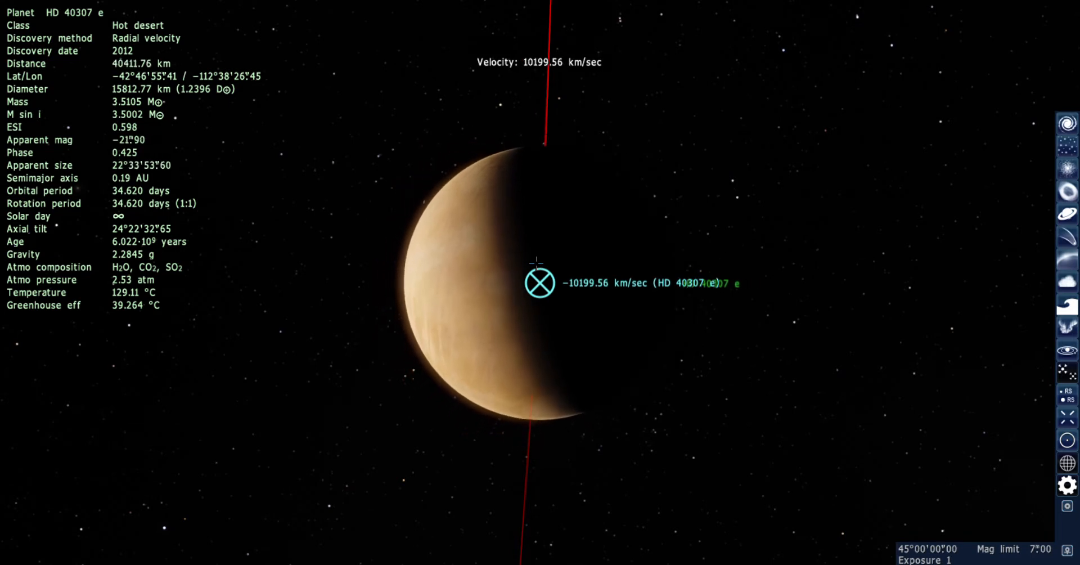
{"action": "scroll", "scroll_direction": "down", "scroll_amount": 3}
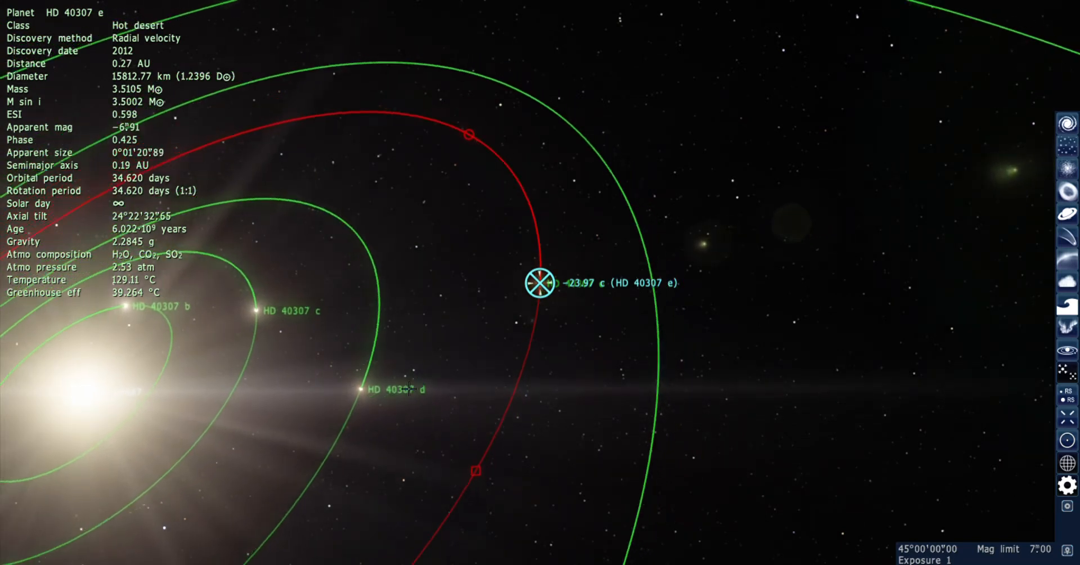
Step: Fly to scorched desert planet HD 40307 d for a view from about 40,000 km
{"action": "left_click", "coordinate": [373, 389]}
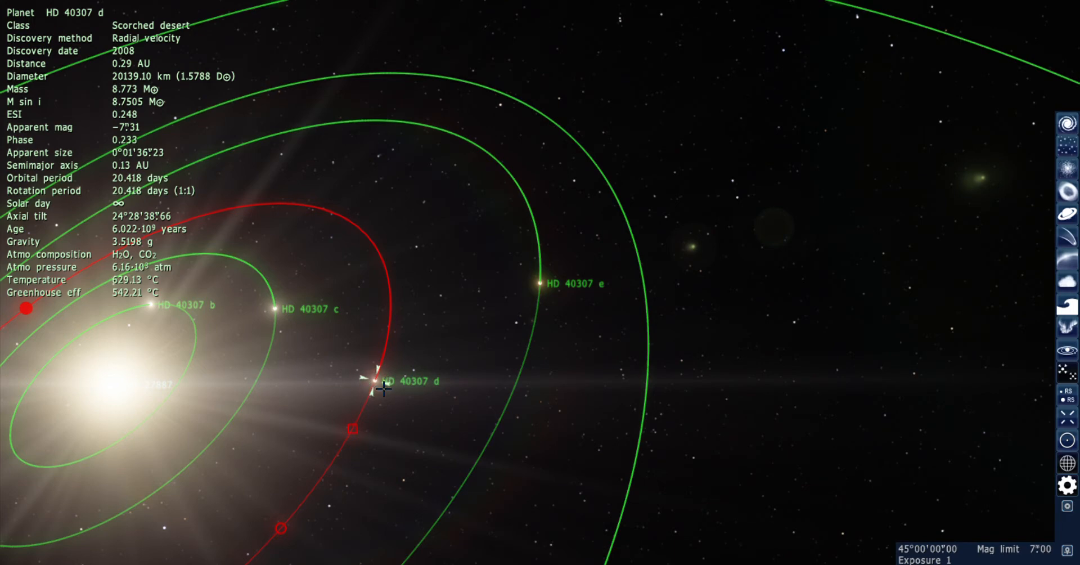
{"action": "left_click", "coordinate": [376, 380]}
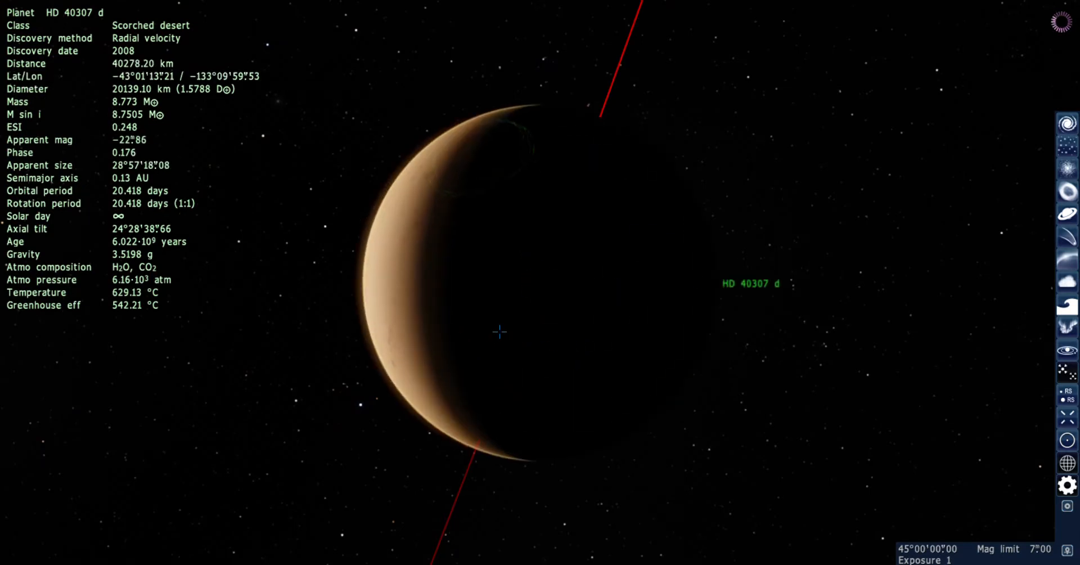
{"action": "mouse_move", "coordinate": [507, 311]}
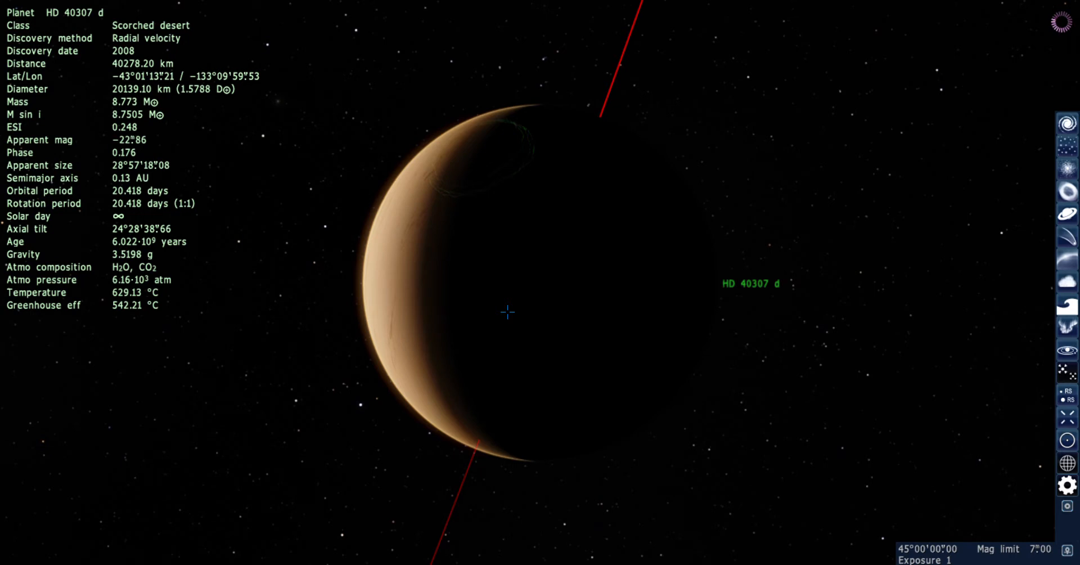
{"action": "mouse_move", "coordinate": [523, 301]}
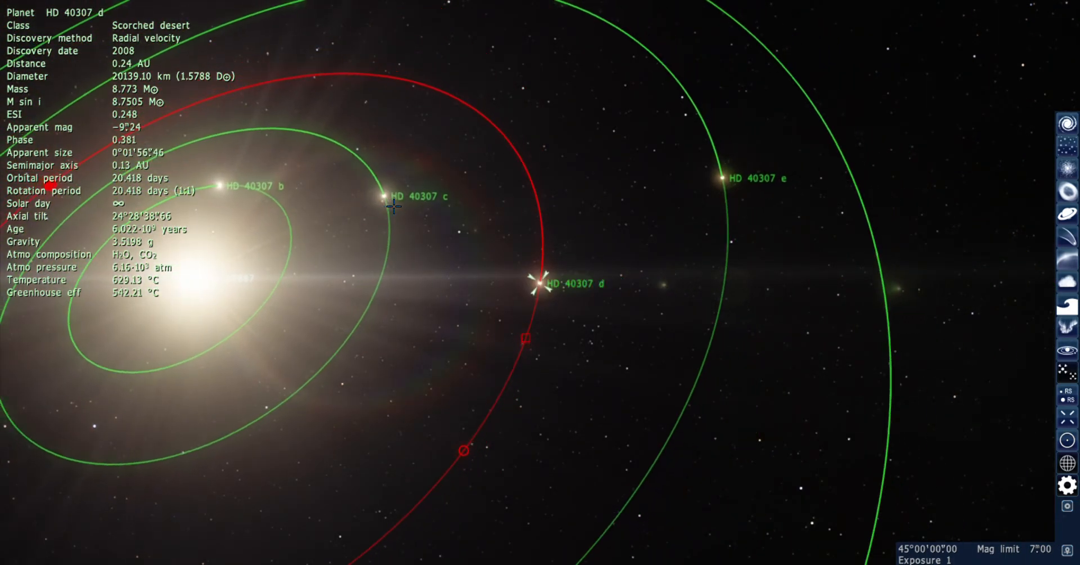
Step: Fly to scorched desert planet HD 40307 c for a view from about 37,000 km
{"action": "right_click", "coordinate": [385, 196]}
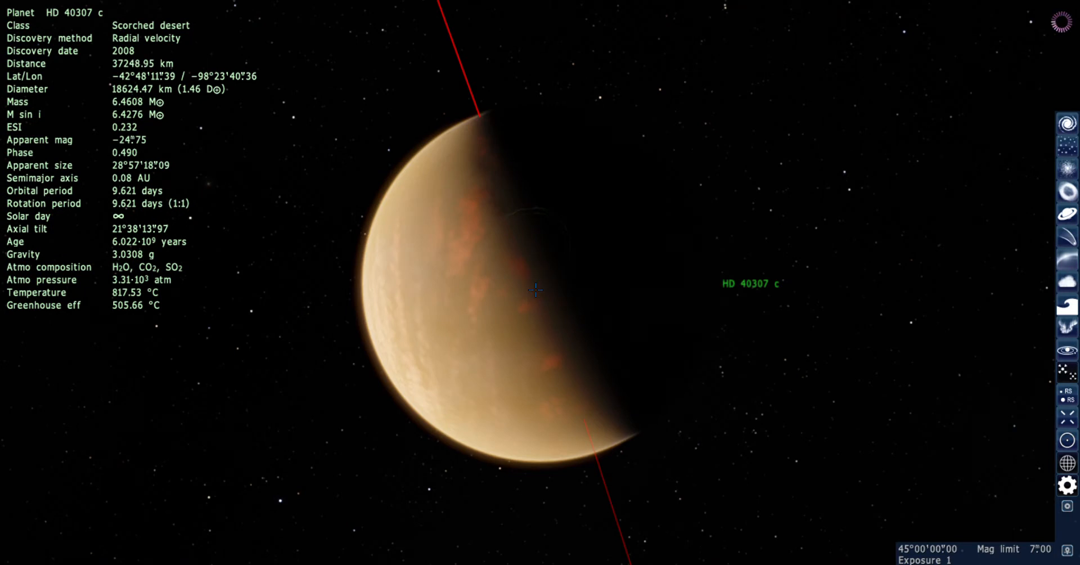
{"action": "mouse_move", "coordinate": [462, 286]}
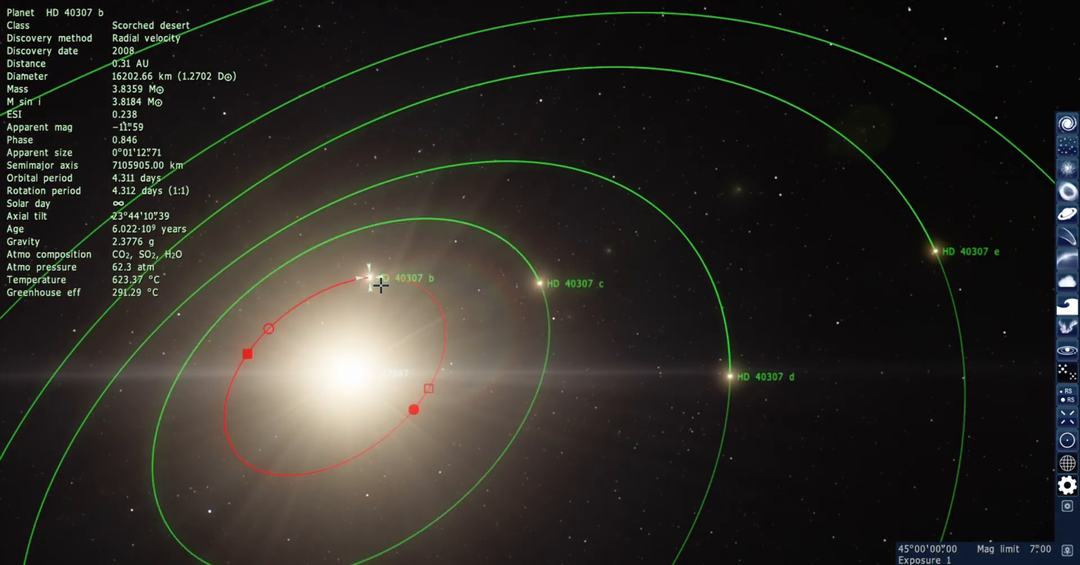
Step: Fly to scorched desert planet HD 40307 b via Go to object
{"action": "right_click", "coordinate": [364, 277]}
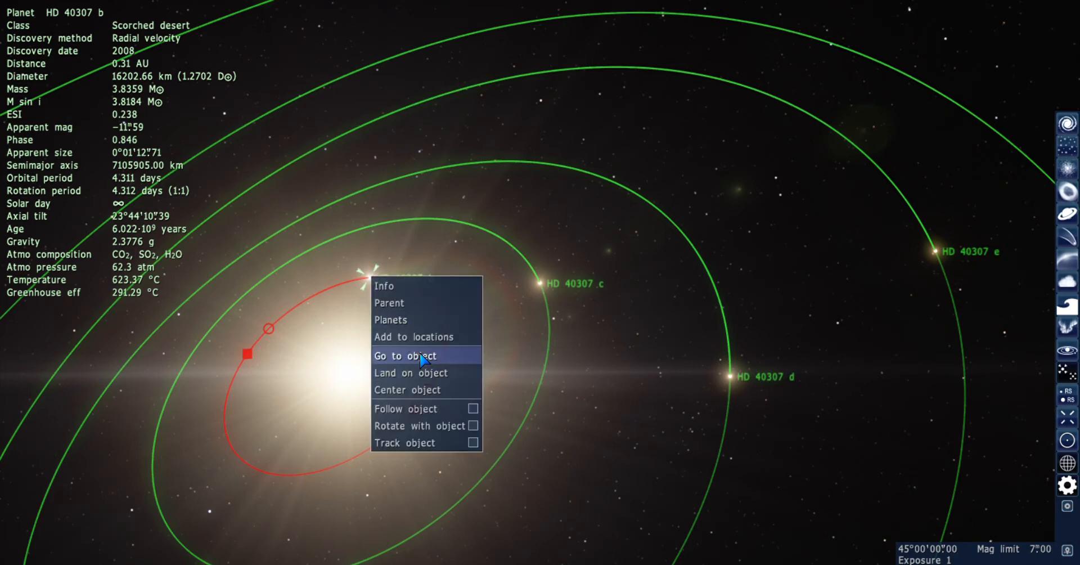
{"action": "left_click", "coordinate": [403, 356]}
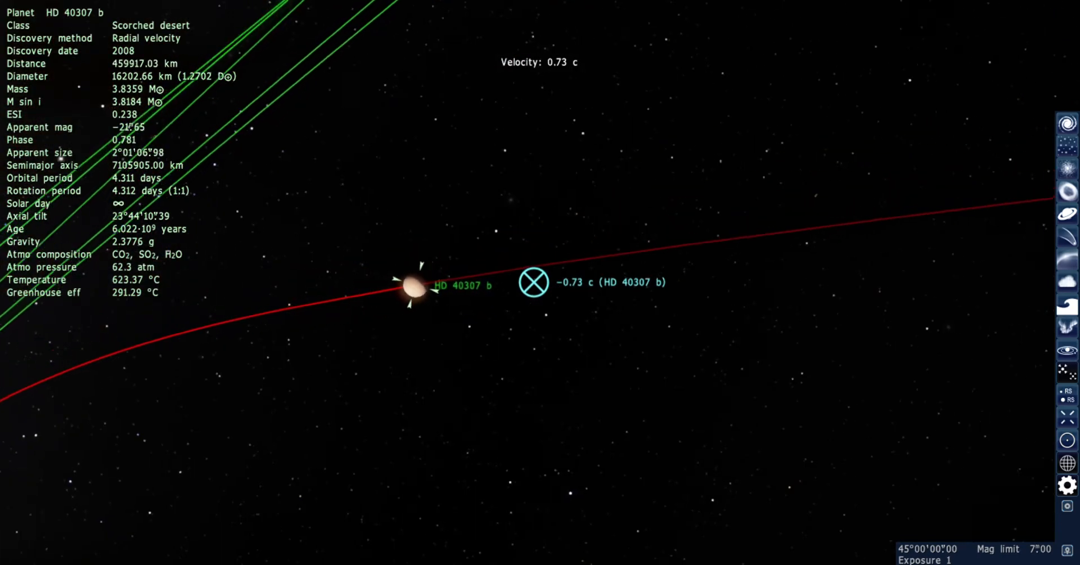
Step: Zoom out to 2.00 AU so the orbits of all planets out to HD 40307 g are visible
{"action": "scroll", "scroll_direction": "down", "scroll_amount": 3}
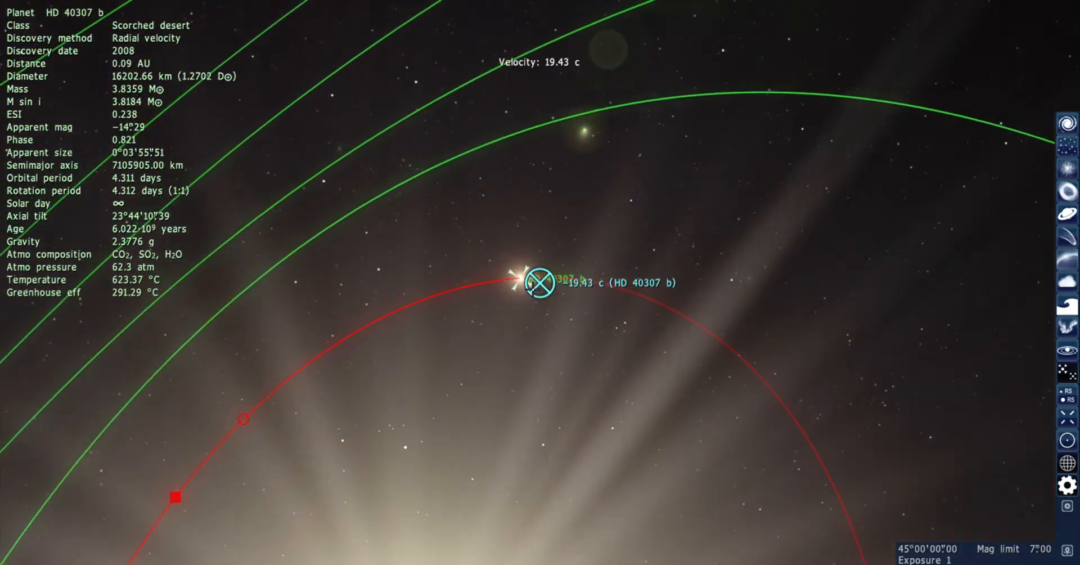
{"action": "scroll", "scroll_direction": "down", "scroll_amount": 3}
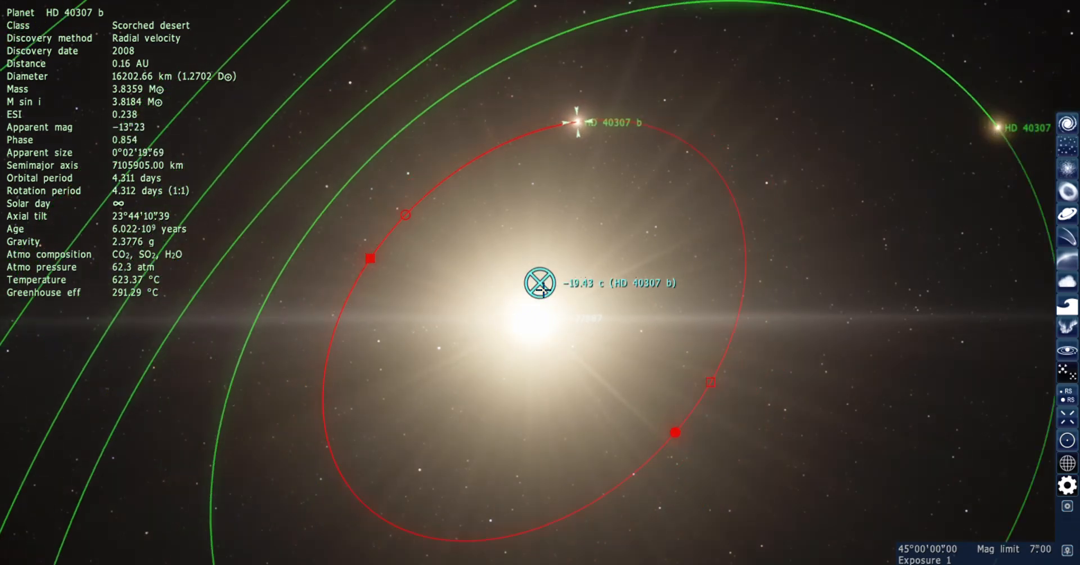
{"action": "scroll", "scroll_direction": "down", "scroll_amount": 3}
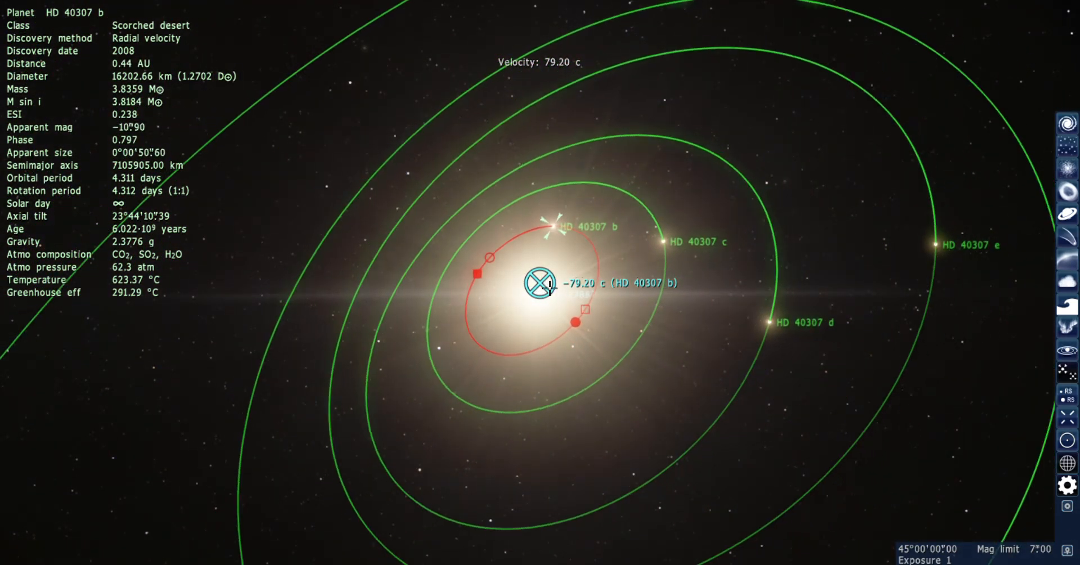
{"action": "scroll", "scroll_direction": "down", "scroll_amount": 3}
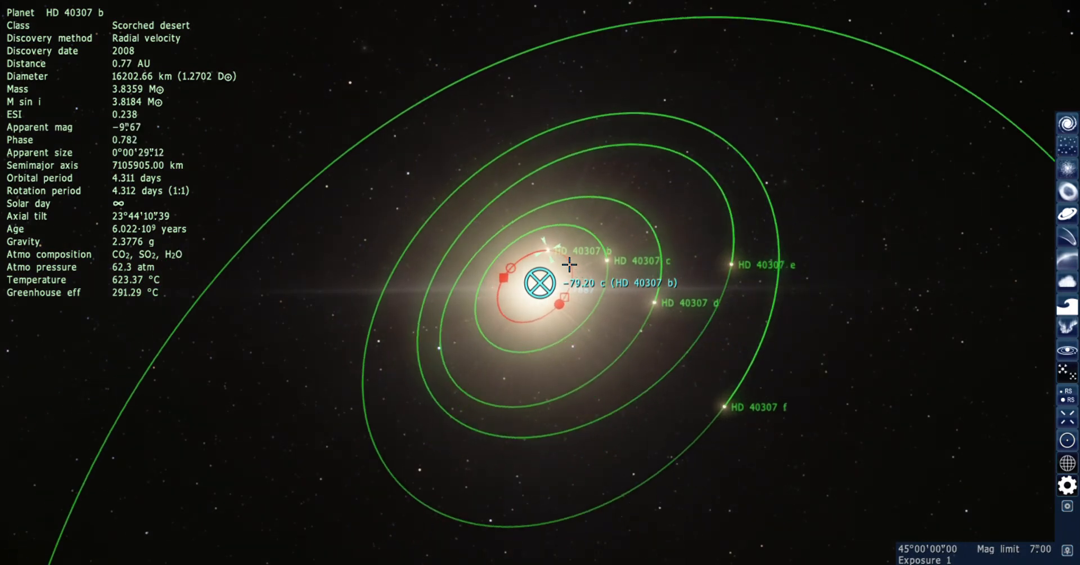
{"action": "scroll", "scroll_direction": "down", "scroll_amount": 3}
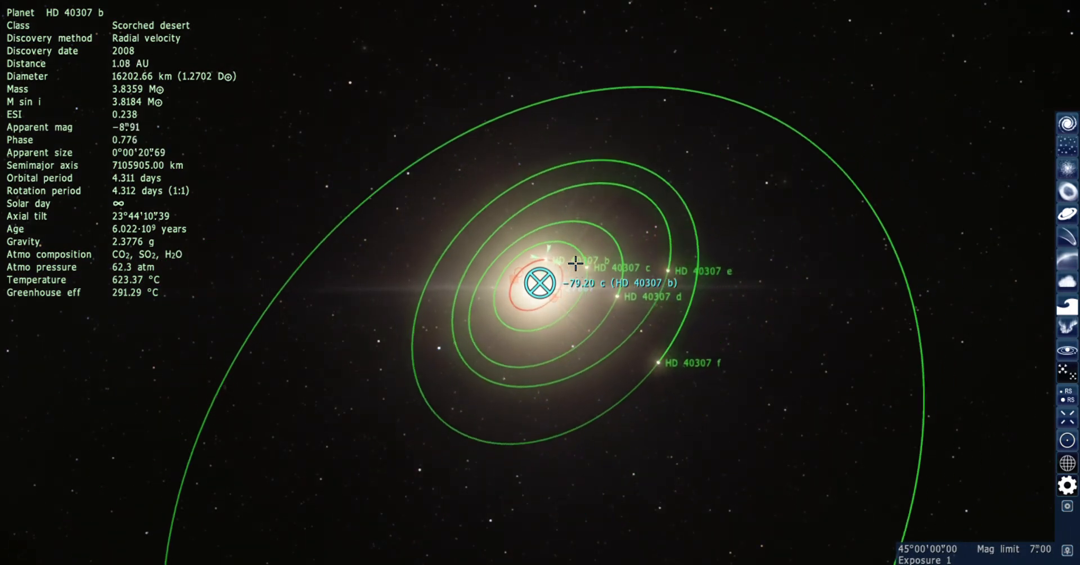
{"action": "scroll", "scroll_direction": "down", "scroll_amount": 3}
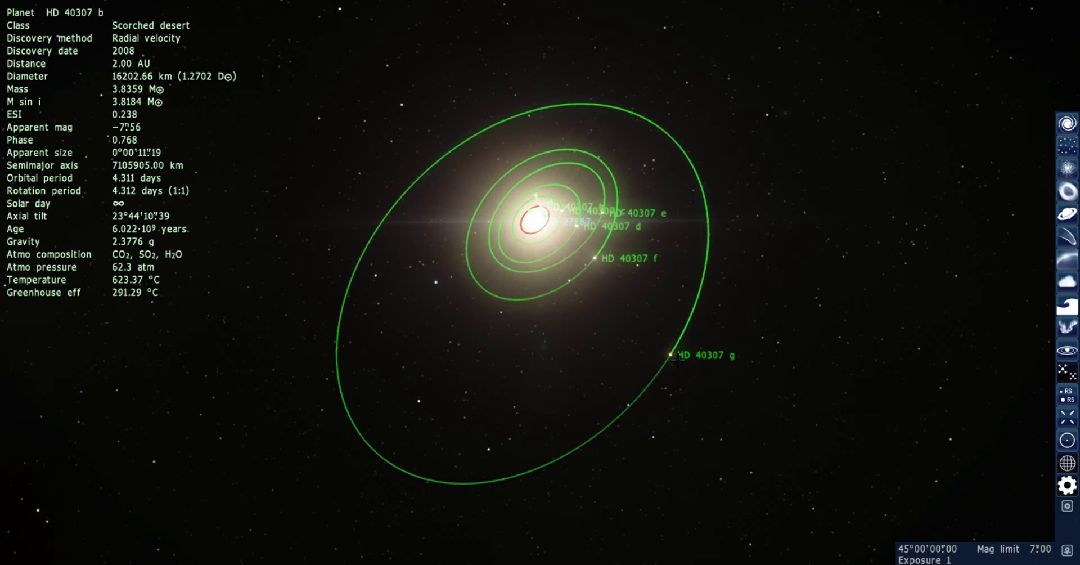
Step: Fly to hot desert planet HD 40307 g for a view from about 40,700 km
{"action": "right_click", "coordinate": [672, 355]}
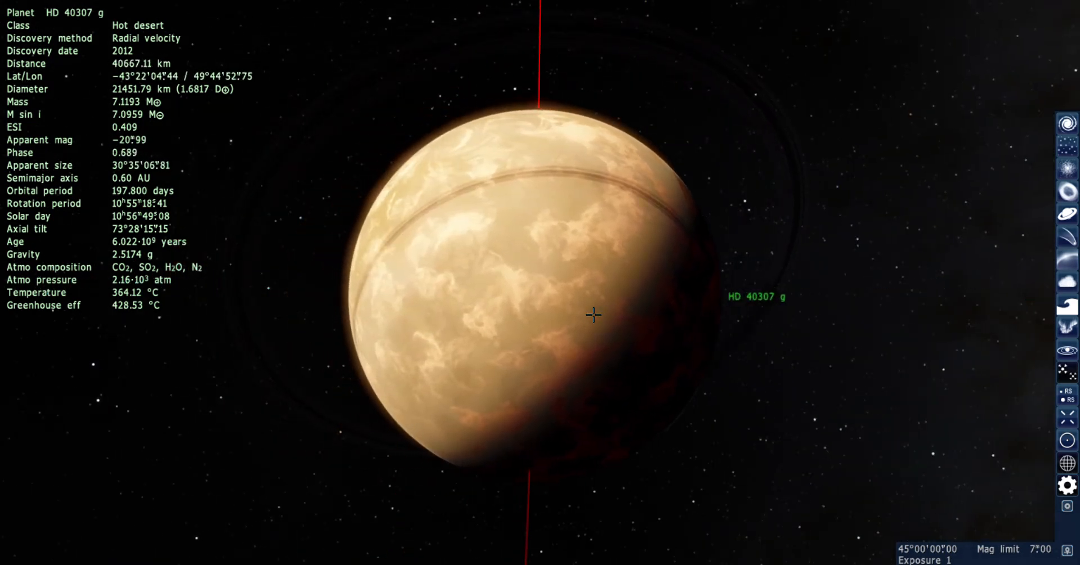
{"action": "mouse_move", "coordinate": [609, 308]}
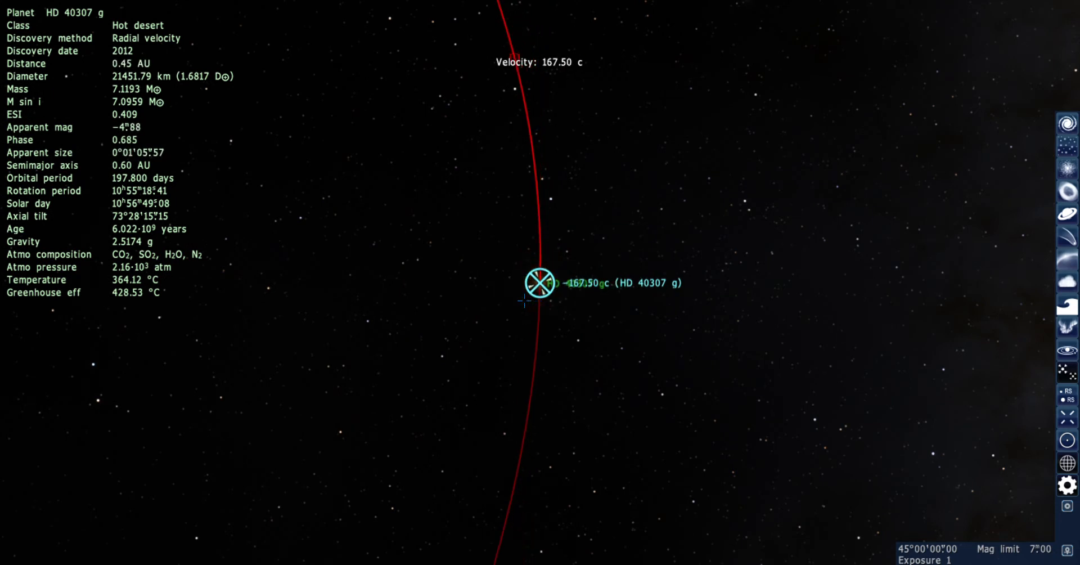
Step: Zoom out from HD 40307 g to about 45 kpc so the whole Milky Way spiral is visible
{"action": "scroll", "scroll_direction": "down", "scroll_amount": 3}
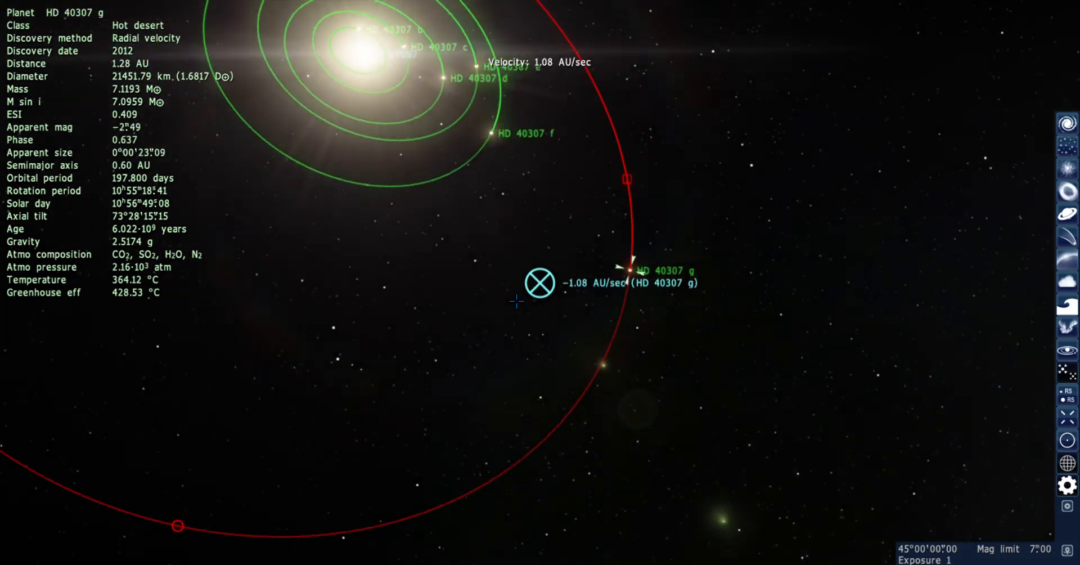
{"action": "scroll", "scroll_direction": "down", "scroll_amount": 3}
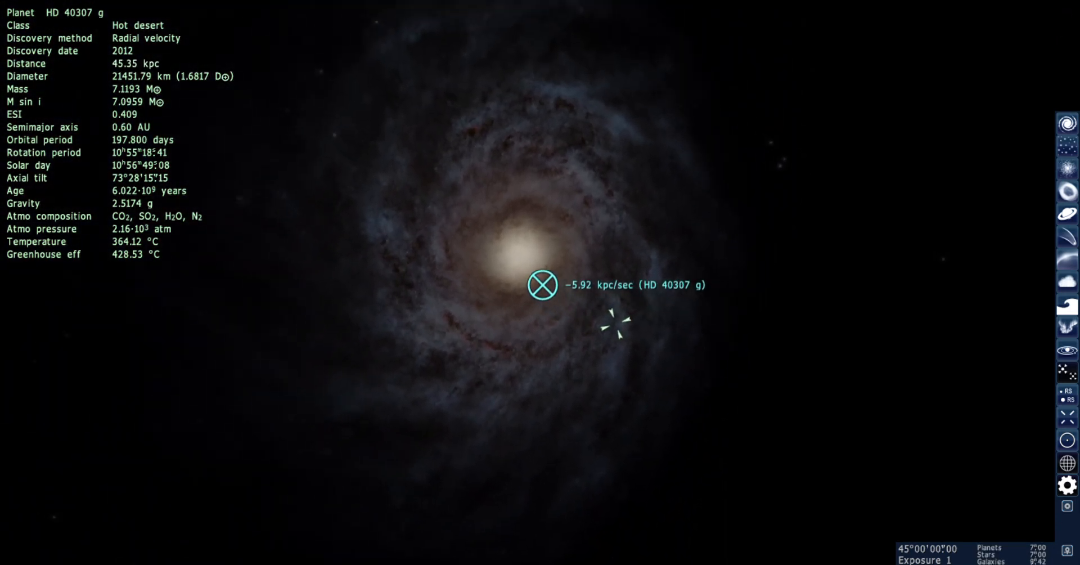
Step: Search for 'earth' in the Find object dialog and fly to Earth
{"action": "scroll", "scroll_direction": "down", "scroll_amount": 3}
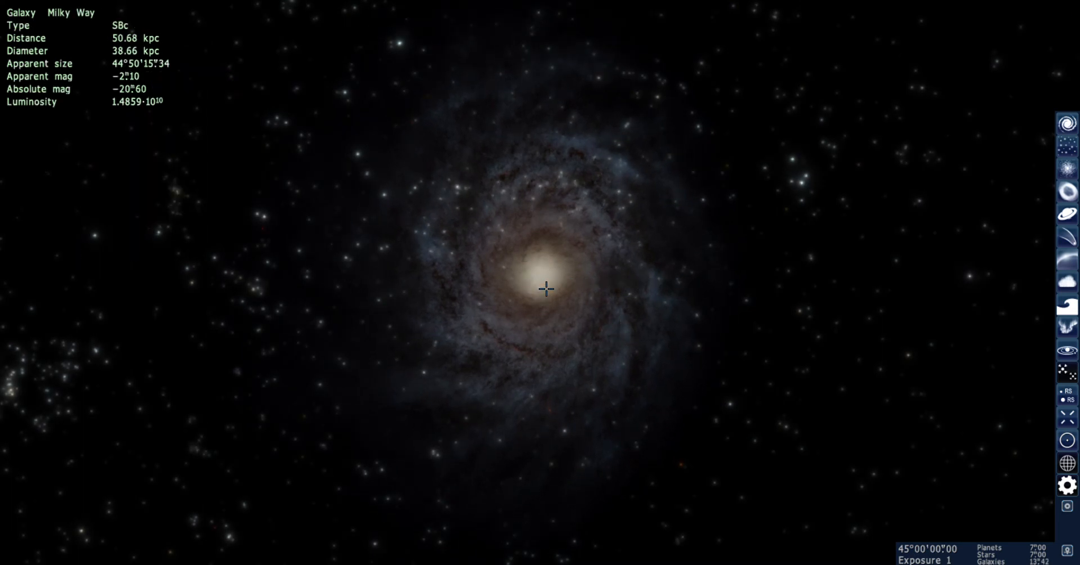
{"action": "mouse_move", "coordinate": [558, 288]}
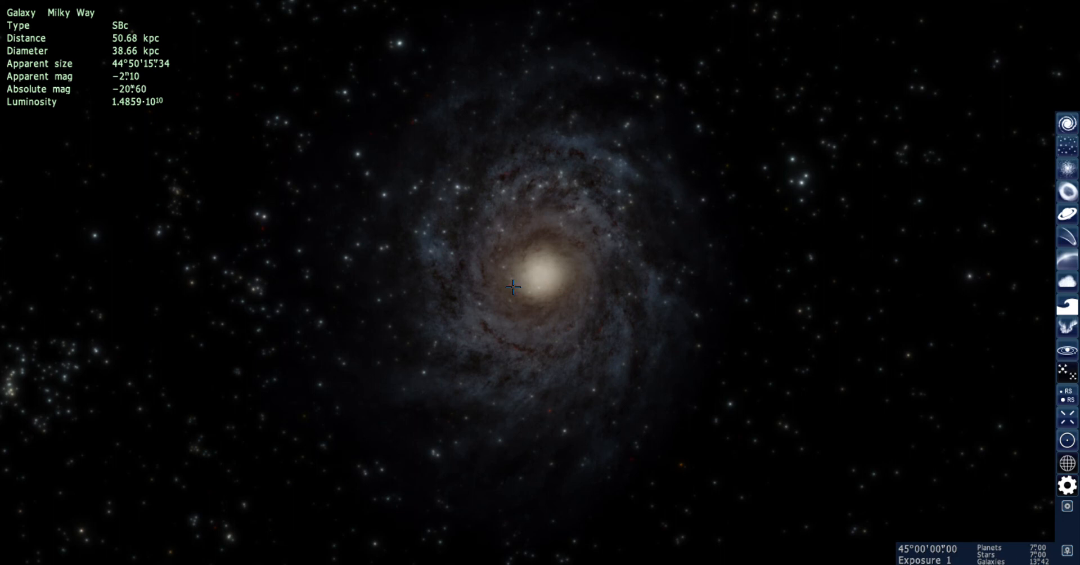
{"action": "left_click", "coordinate": [12, 370]}
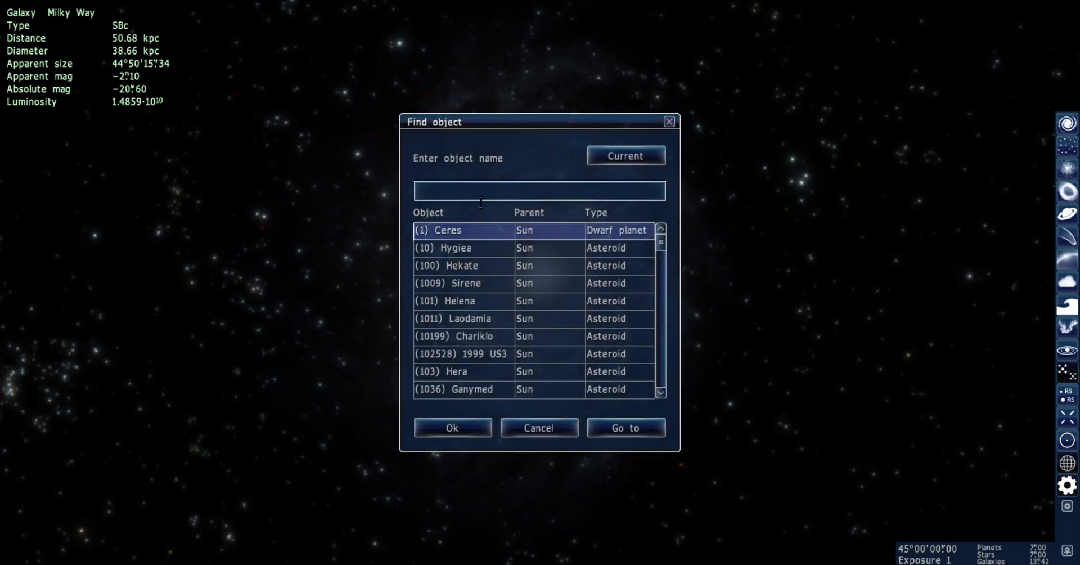
{"action": "type", "text": "earth"}
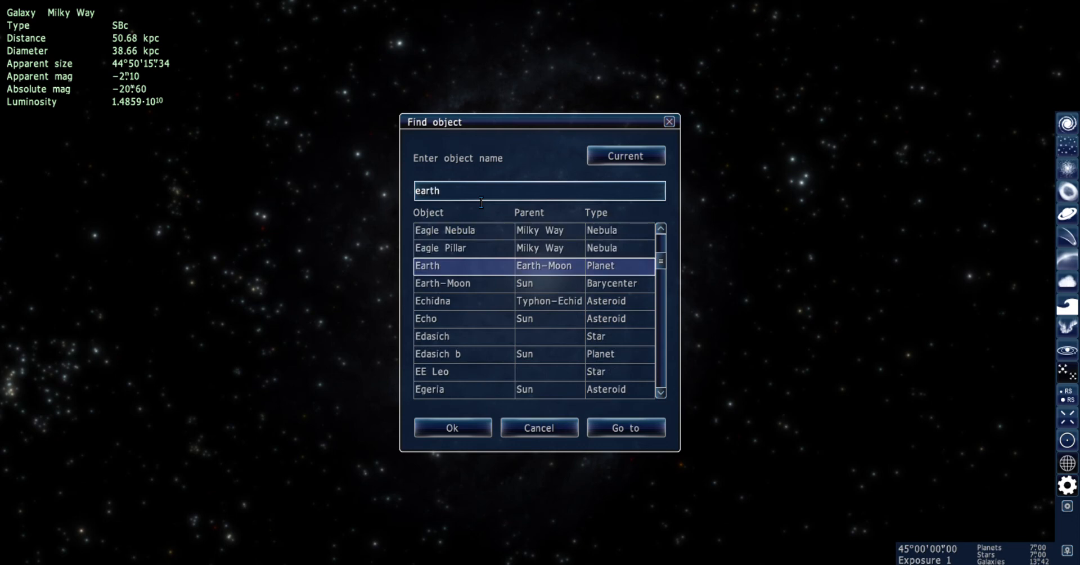
{"action": "mouse_move", "coordinate": [624, 427]}
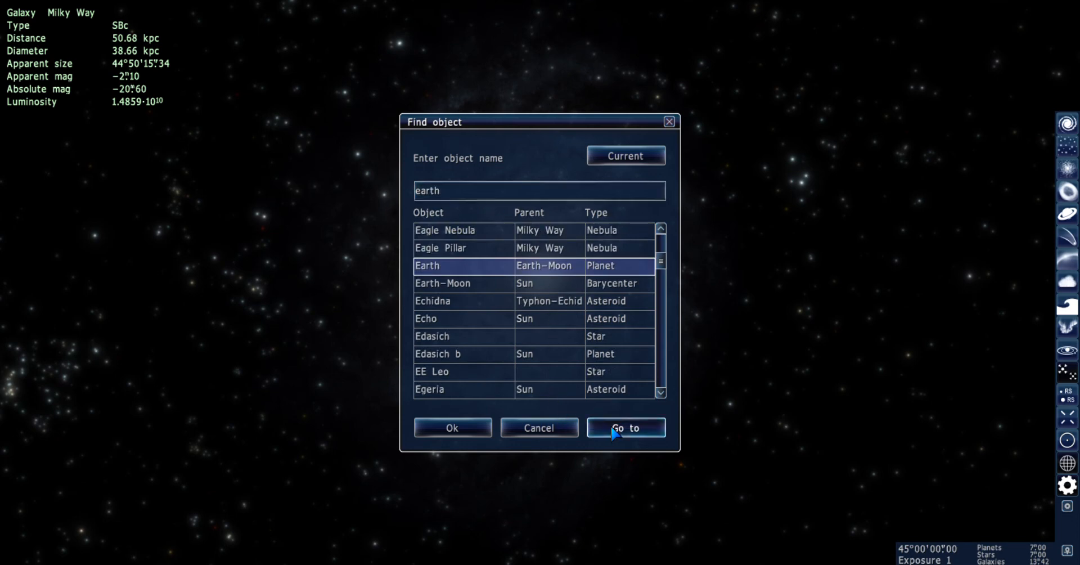
{"action": "left_click", "coordinate": [626, 427]}
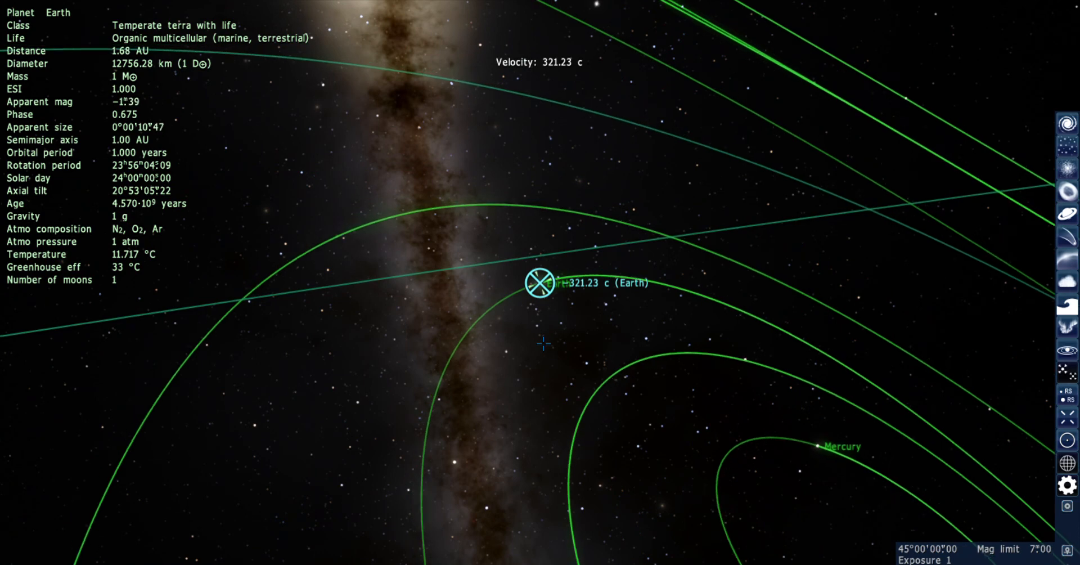
Step: Zoom out from Earth to about 25 AU, showing the Solar System's orbits out to Saturn
{"action": "scroll", "scroll_direction": "down", "scroll_amount": 3}
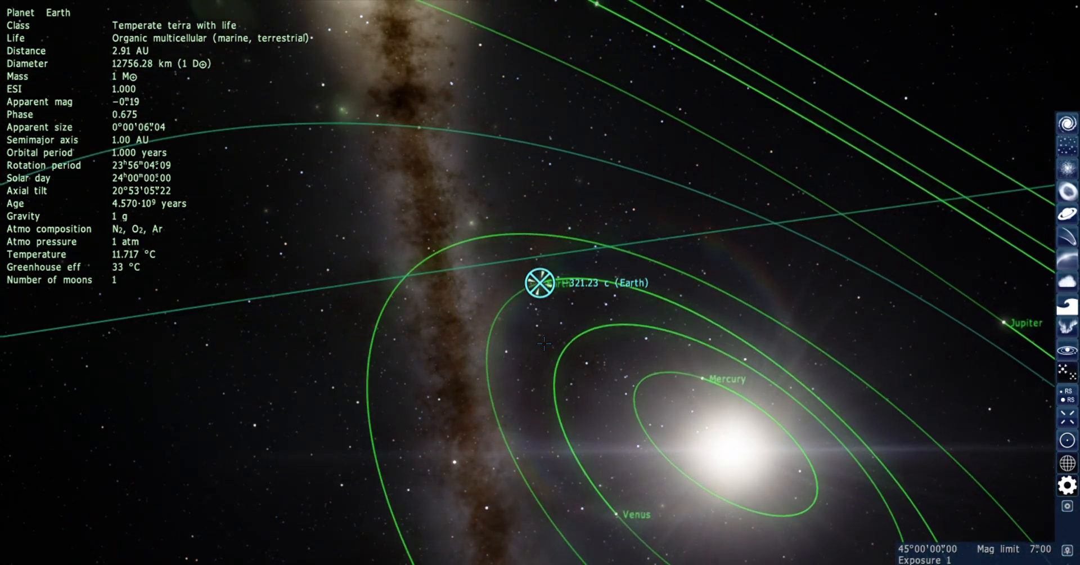
{"action": "scroll", "scroll_direction": "down", "scroll_amount": 3}
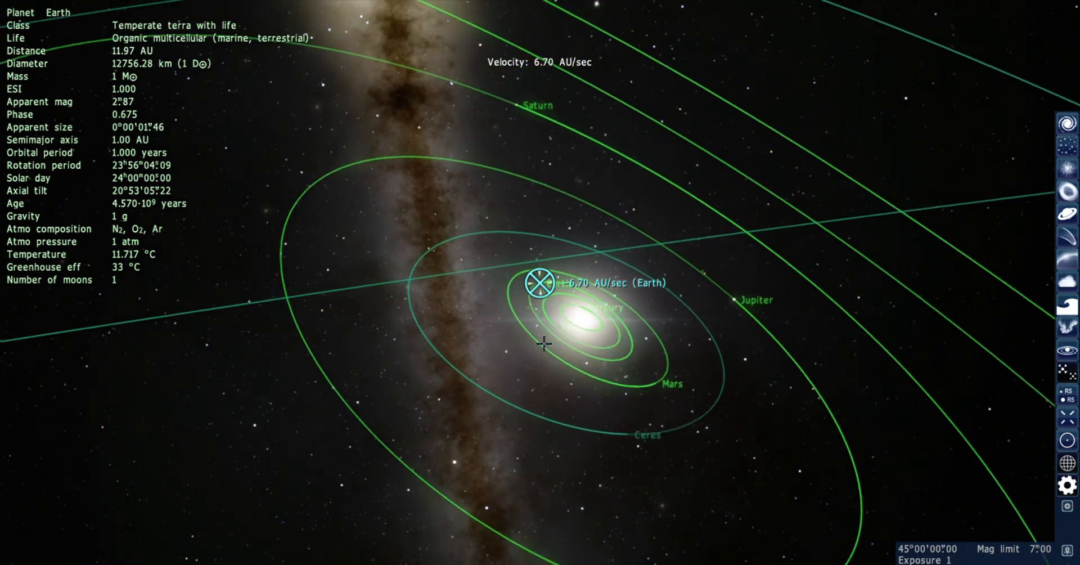
{"action": "scroll", "scroll_direction": "down", "scroll_amount": 3}
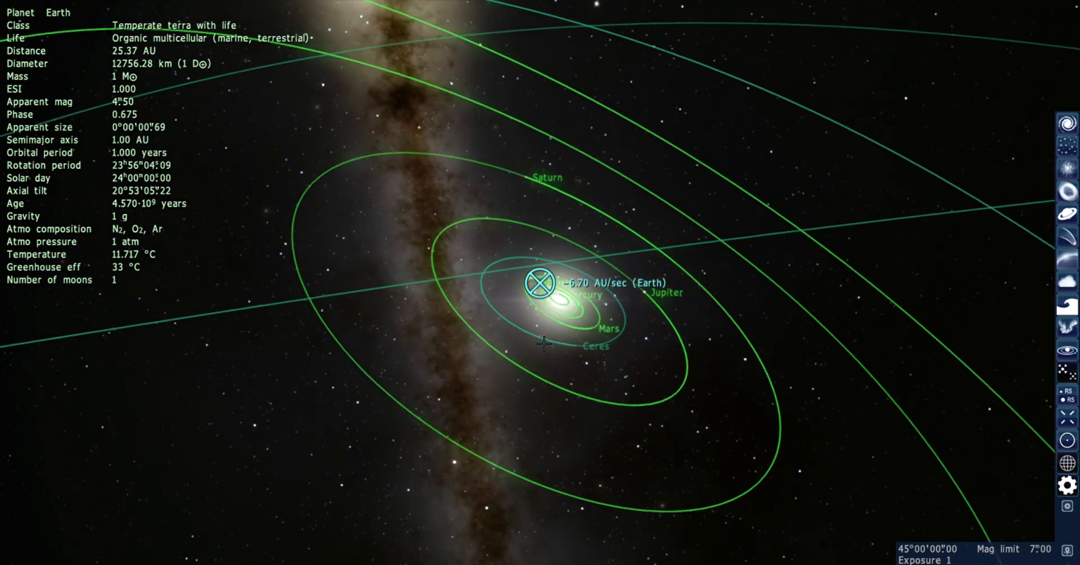